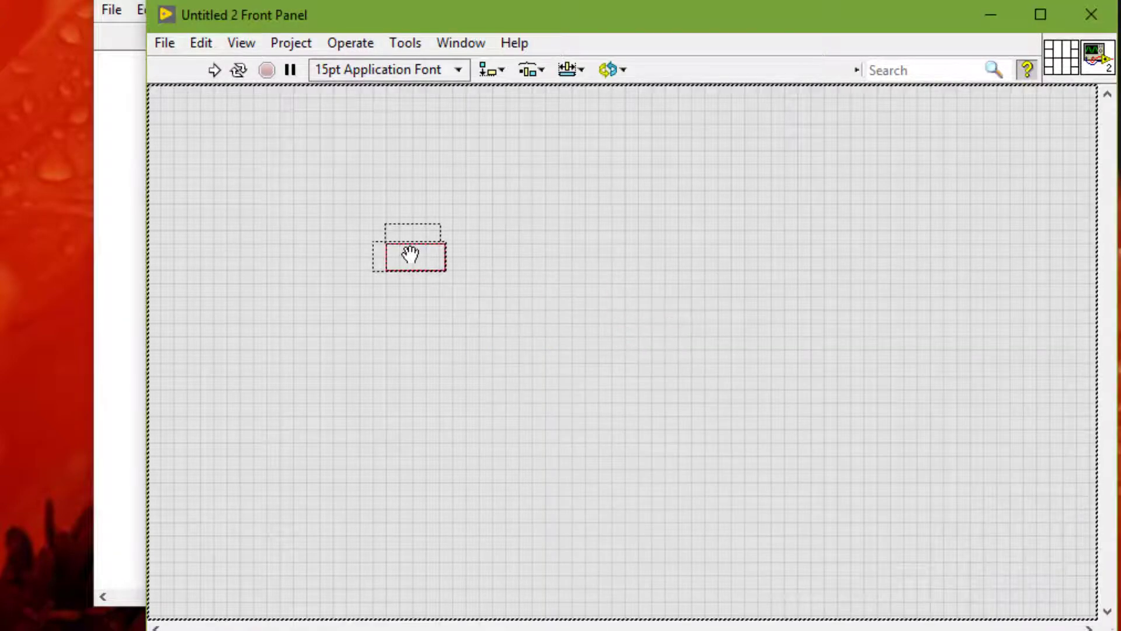
Place a Numeric control on the empty front panel.
left_click(411, 254)
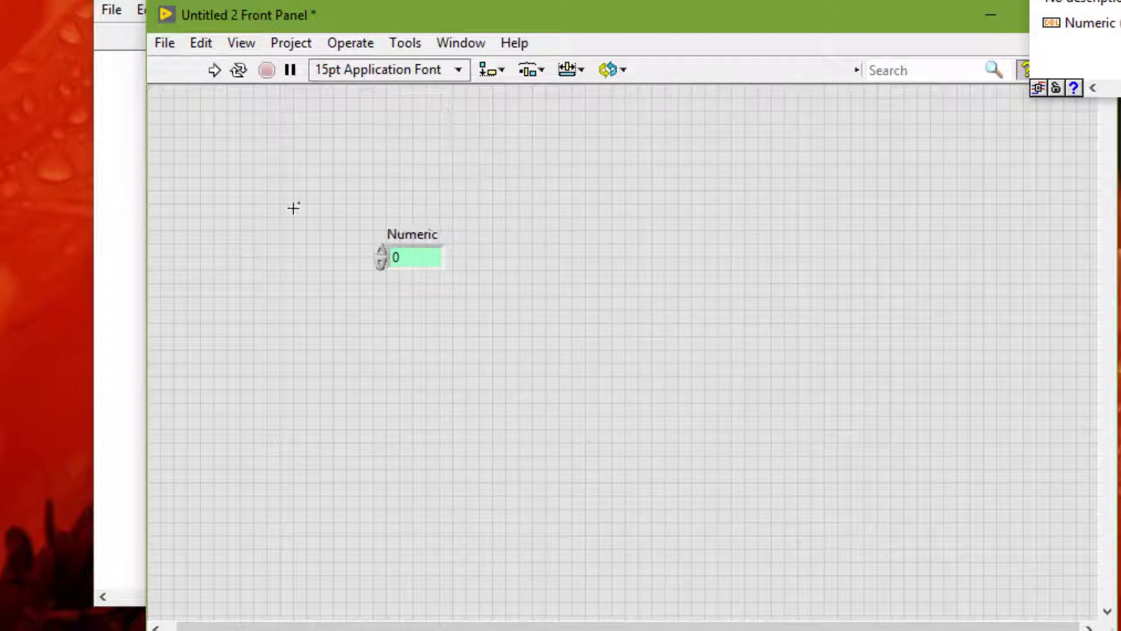
left_click(469, 479)
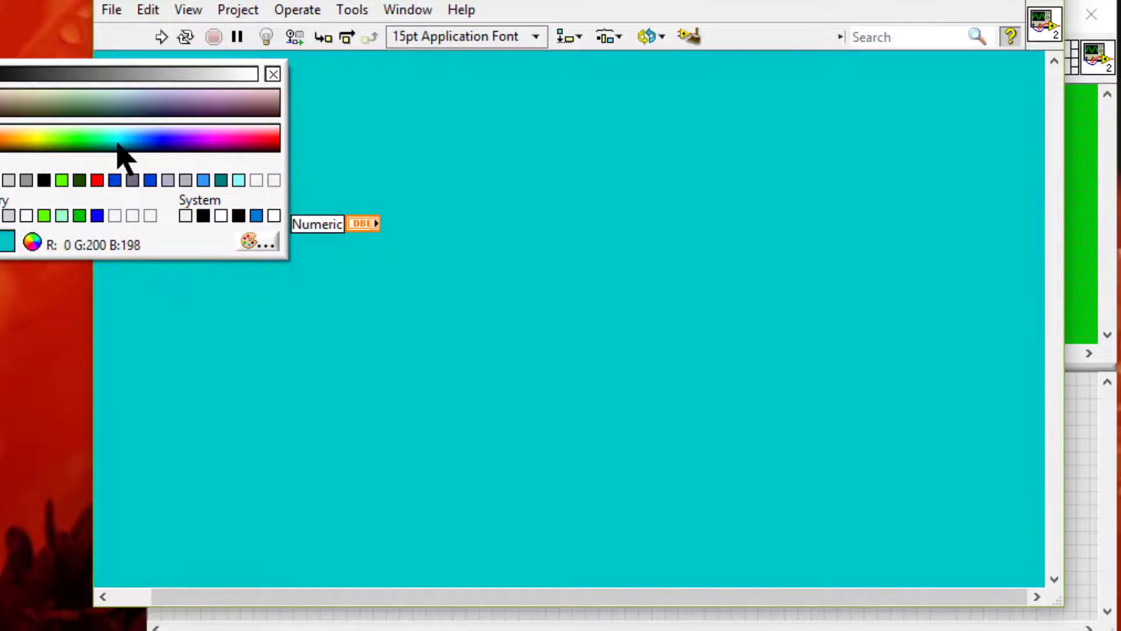
Colour the pane holding Numeric blue with the Set Color tool.
left_click(272, 72)
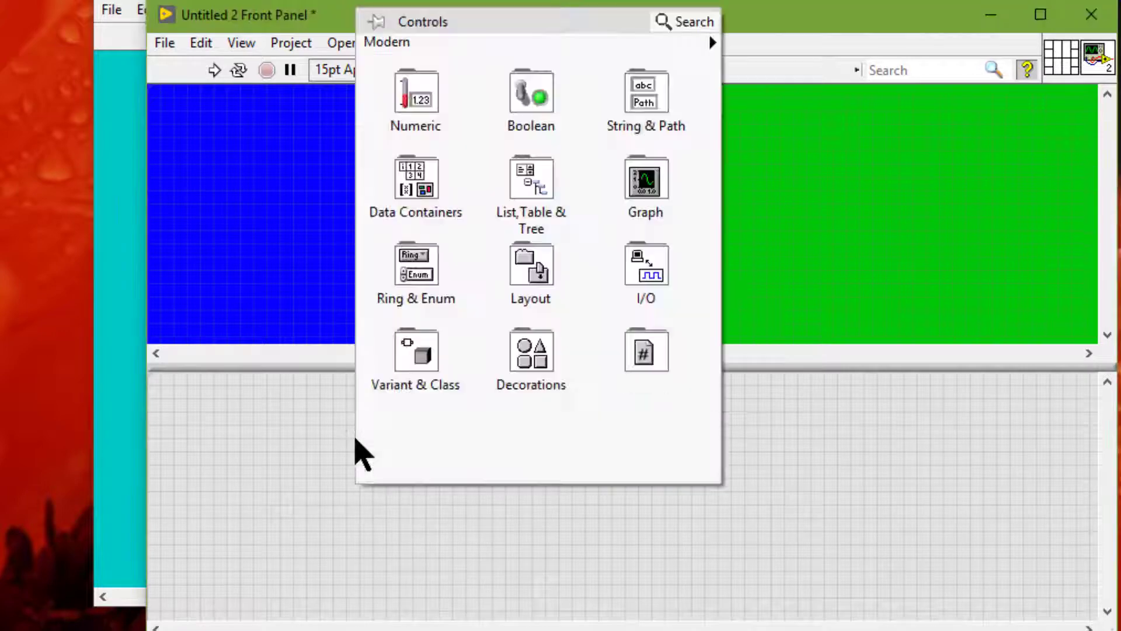
mouse_move(383, 444)
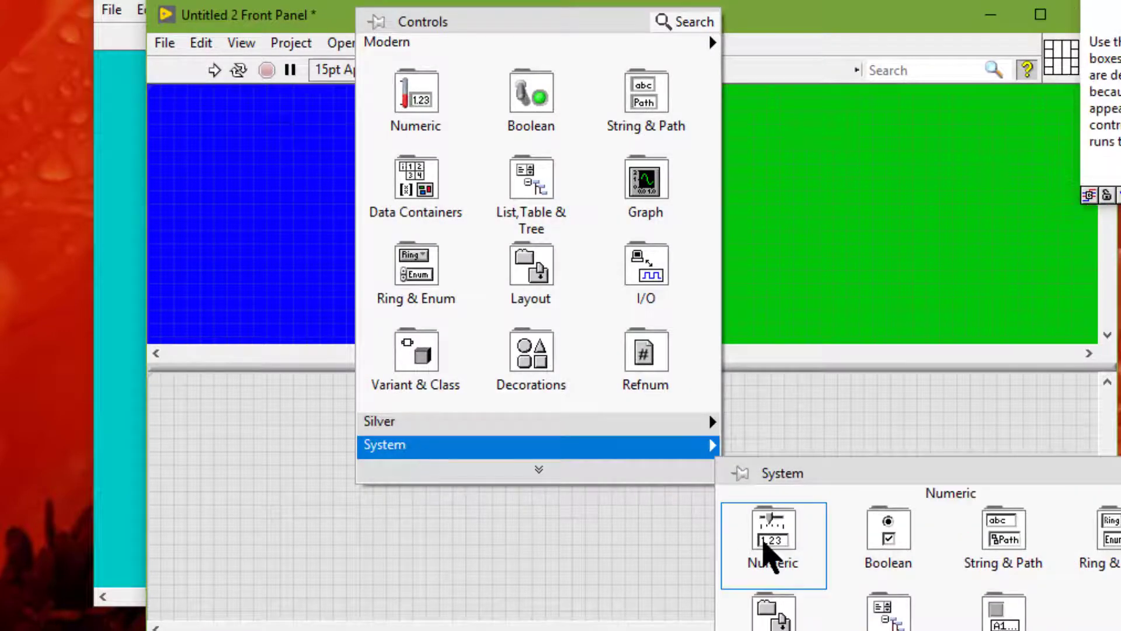
Place a system-style Numeric 2 control in the lower grey pane.
left_click(773, 544)
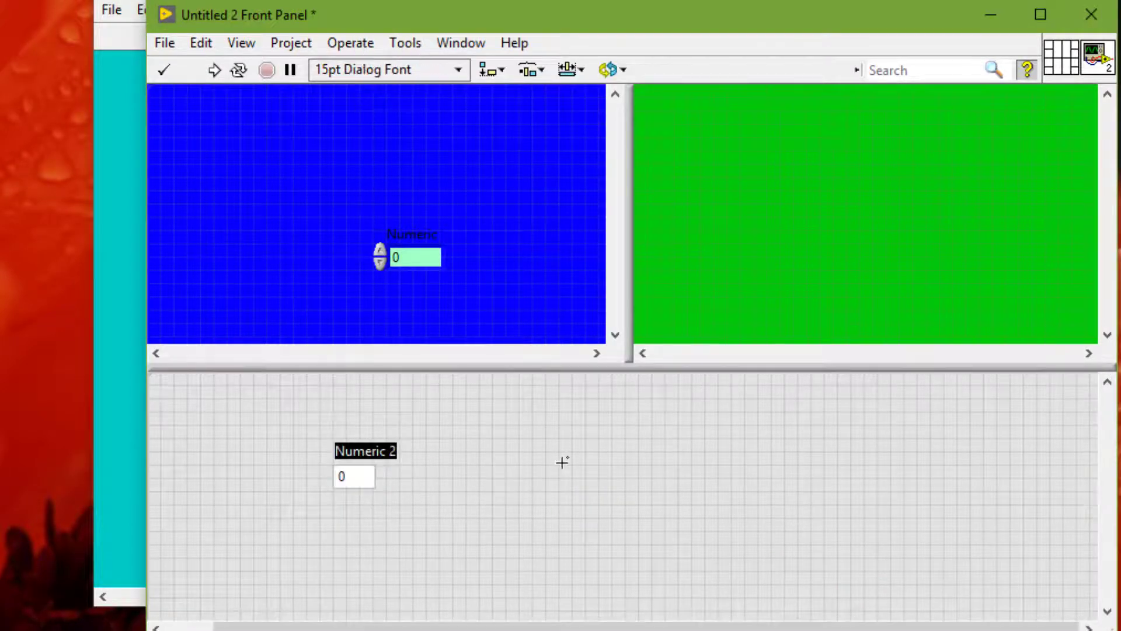
mouse_move(569, 457)
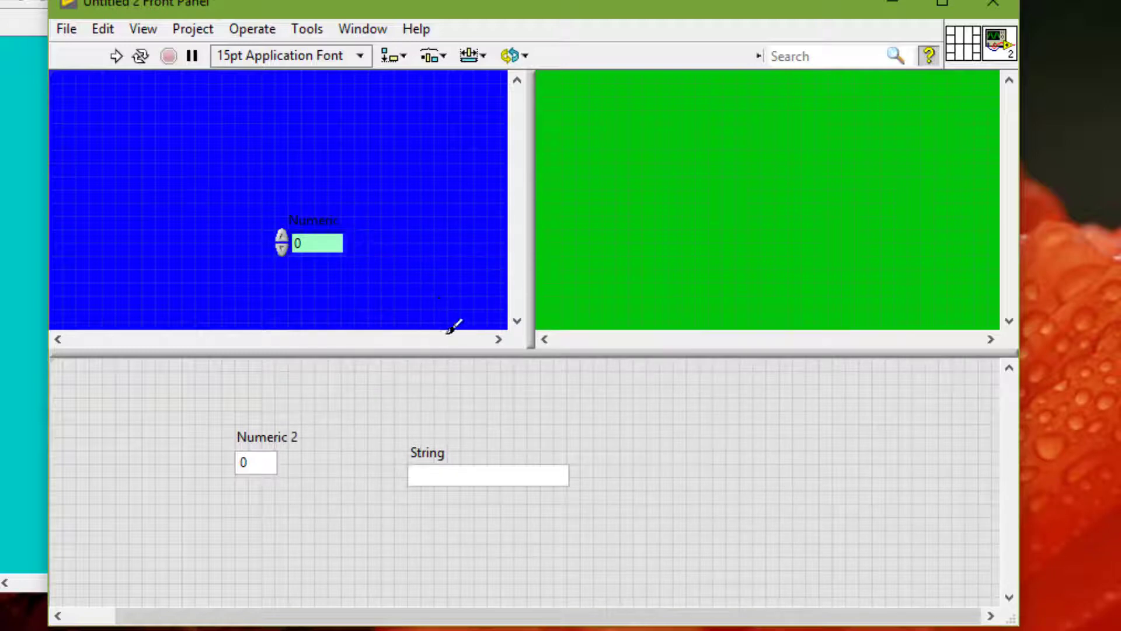
mouse_move(613, 395)
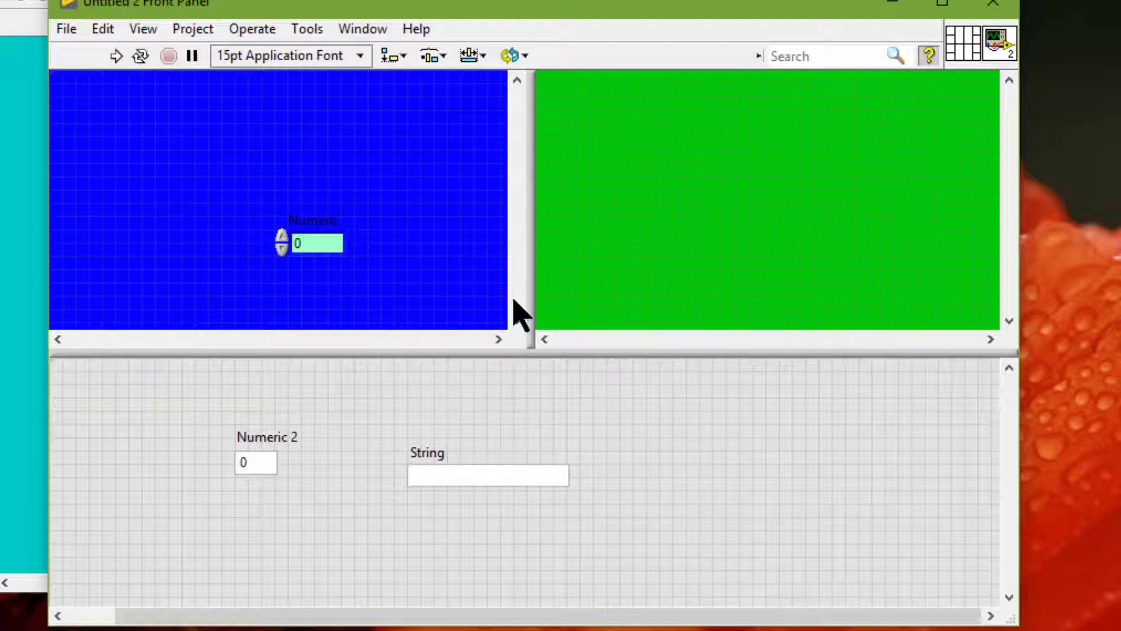
Colour the lower pane pale yellow, then head to Tools » Options.
left_click(142, 28)
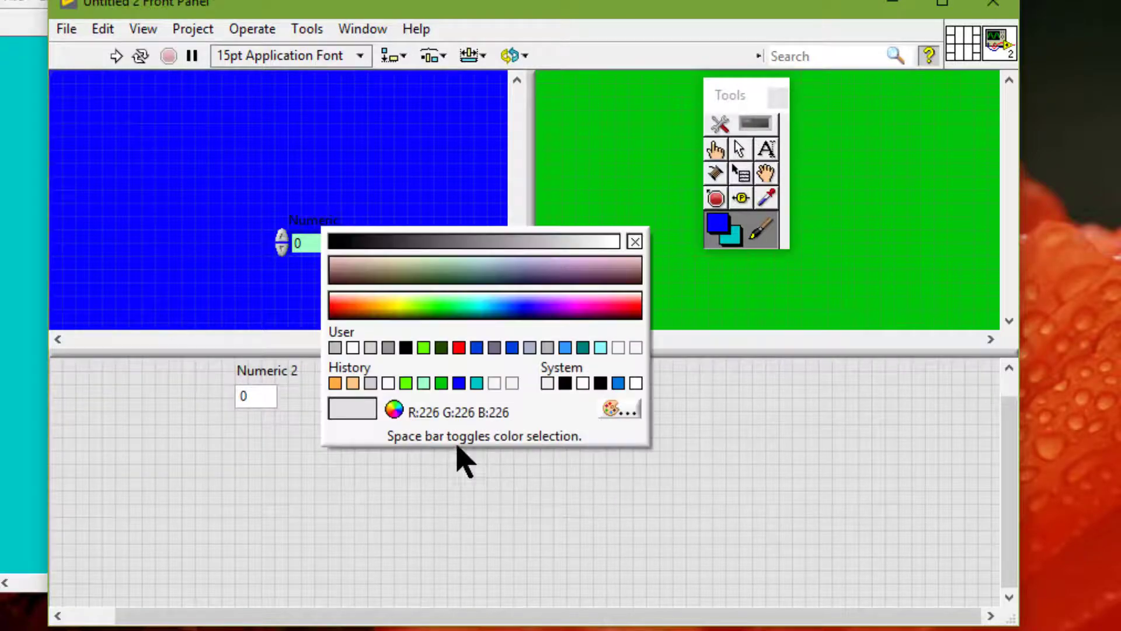
left_click(390, 307)
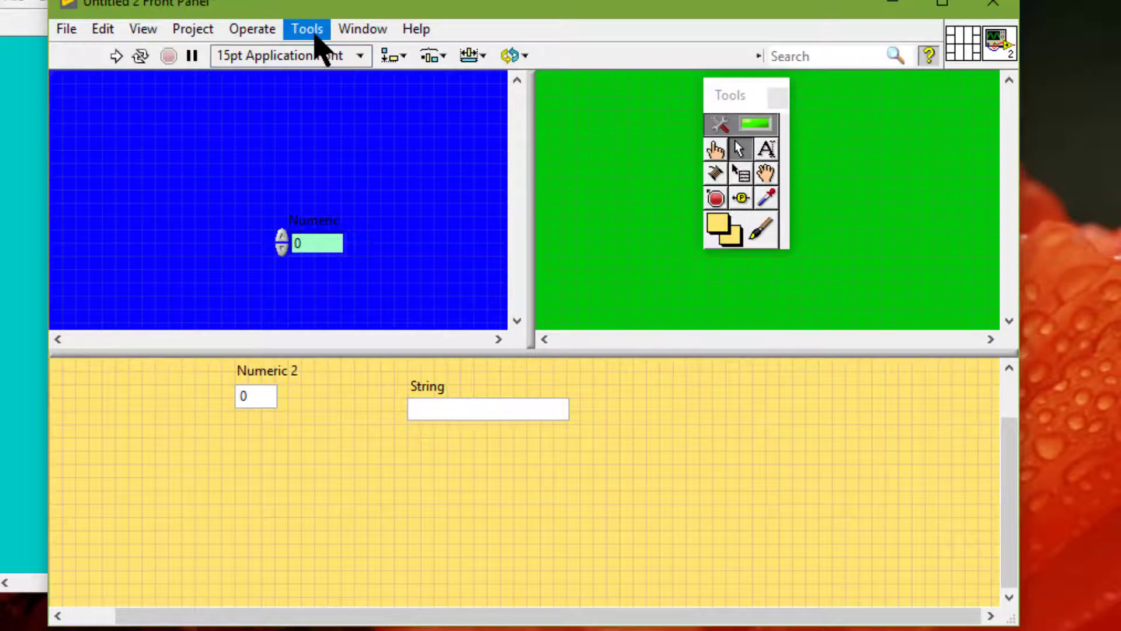
left_click(306, 28)
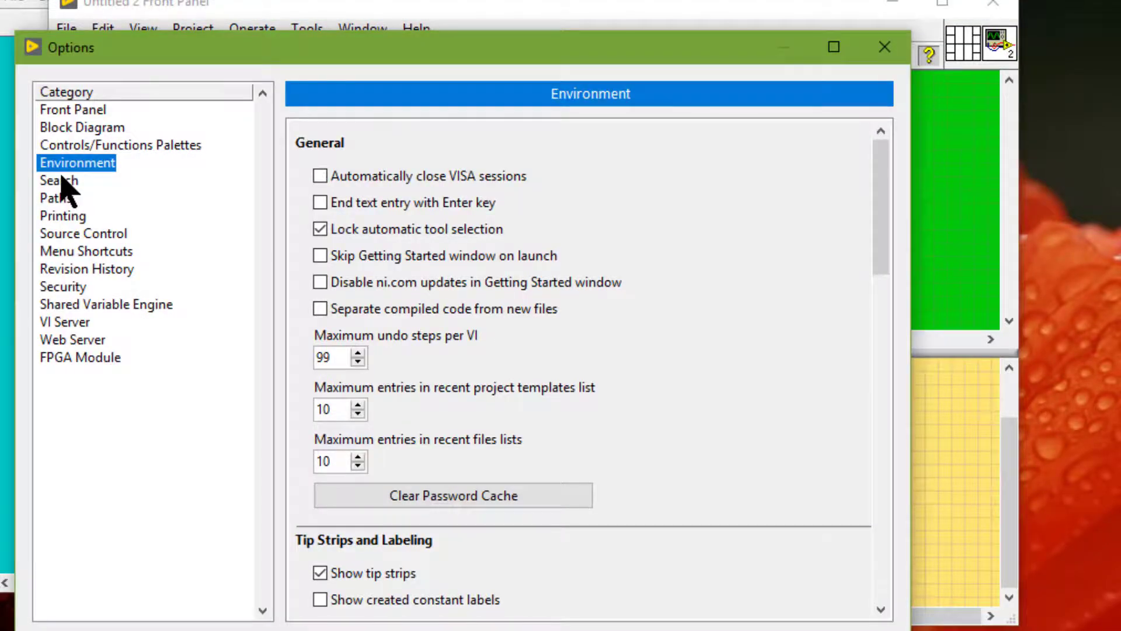
mouse_move(807, 407)
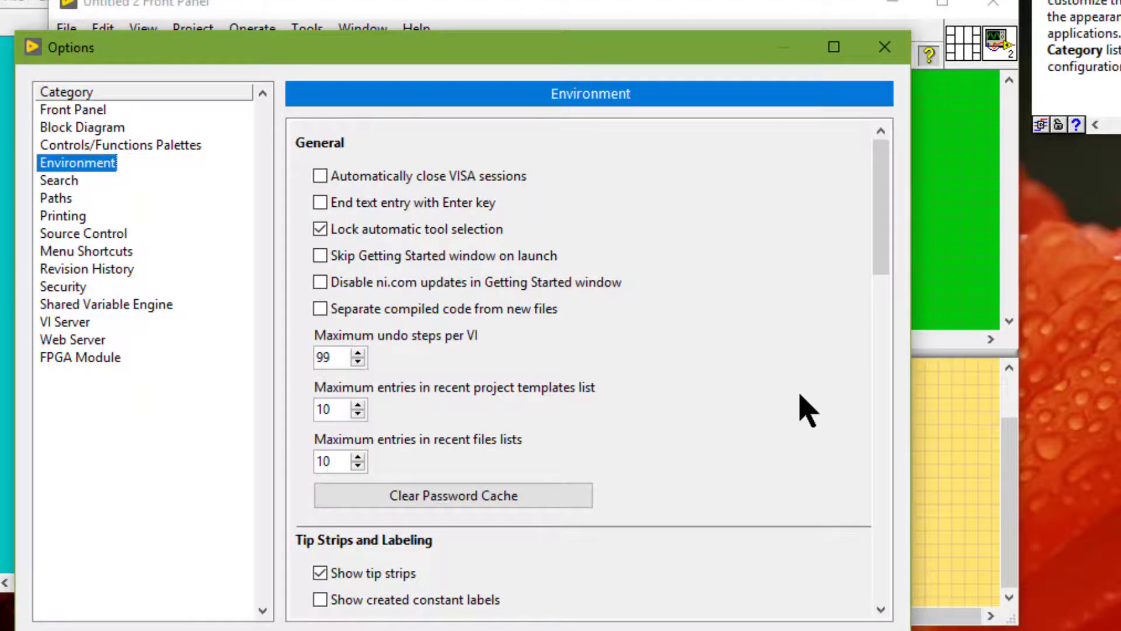
Turn off 'Use default colors' in Environment options and peek at the front panel colour.
scroll("down", 3)
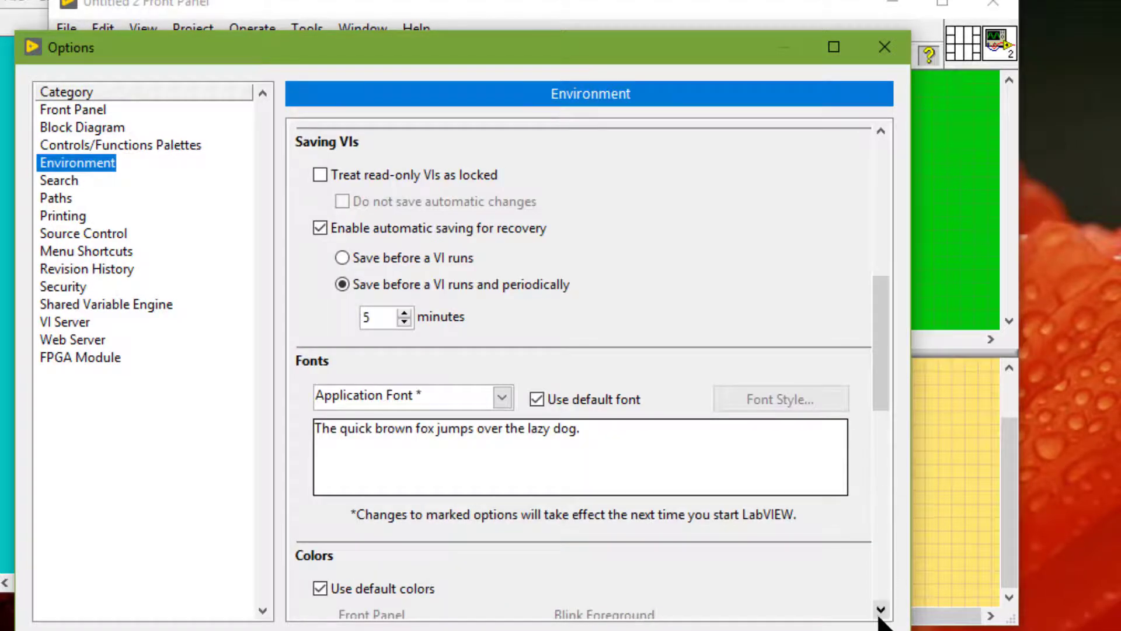
scroll("down", 3)
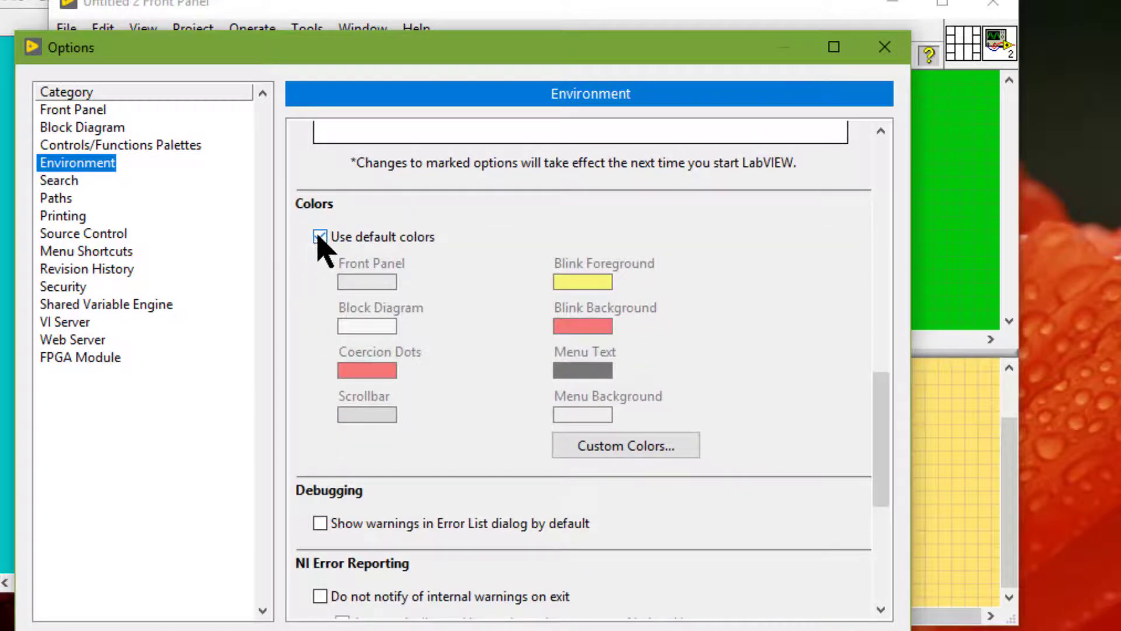
left_click(320, 237)
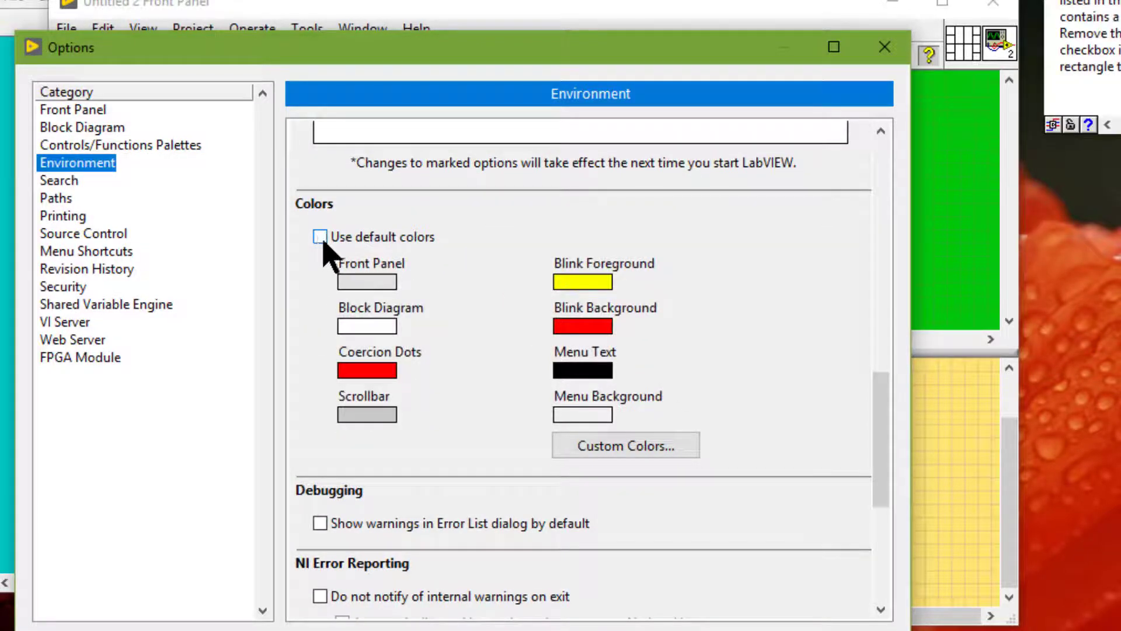
left_click(367, 282)
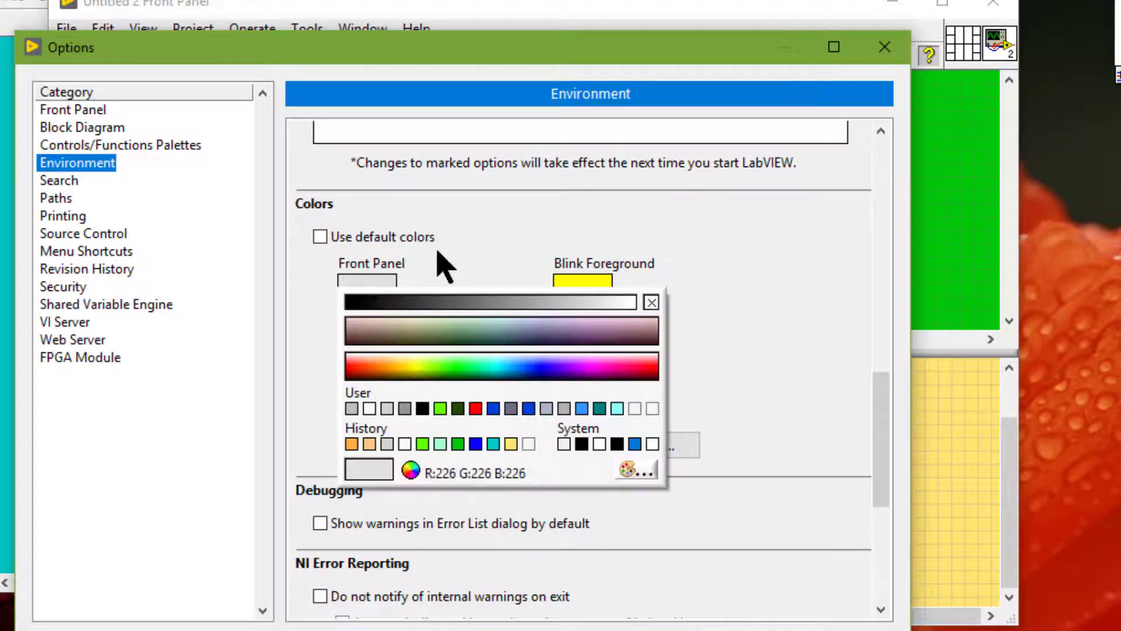
left_click(650, 301)
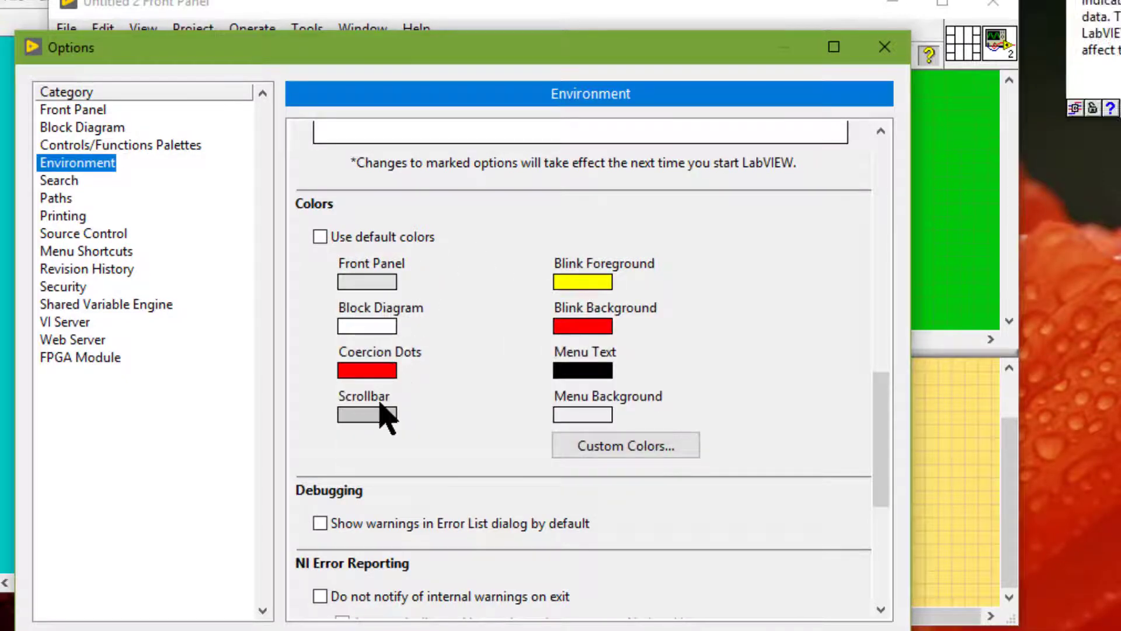
mouse_move(590, 289)
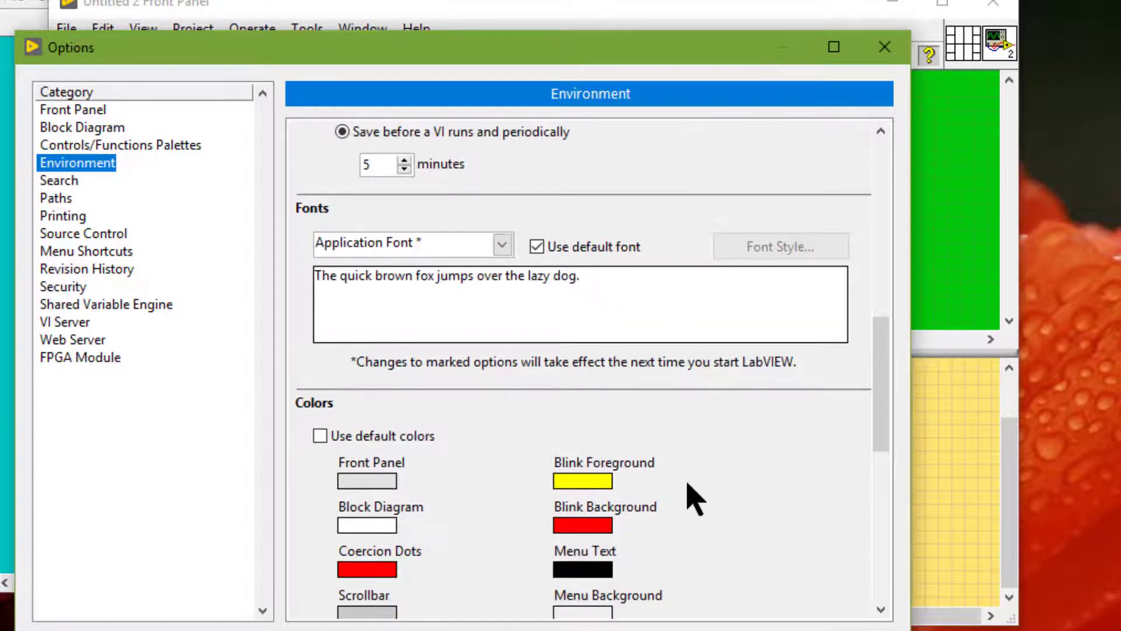
Open the User Colors dialog listing the eighteen named colours.
scroll("down", 3)
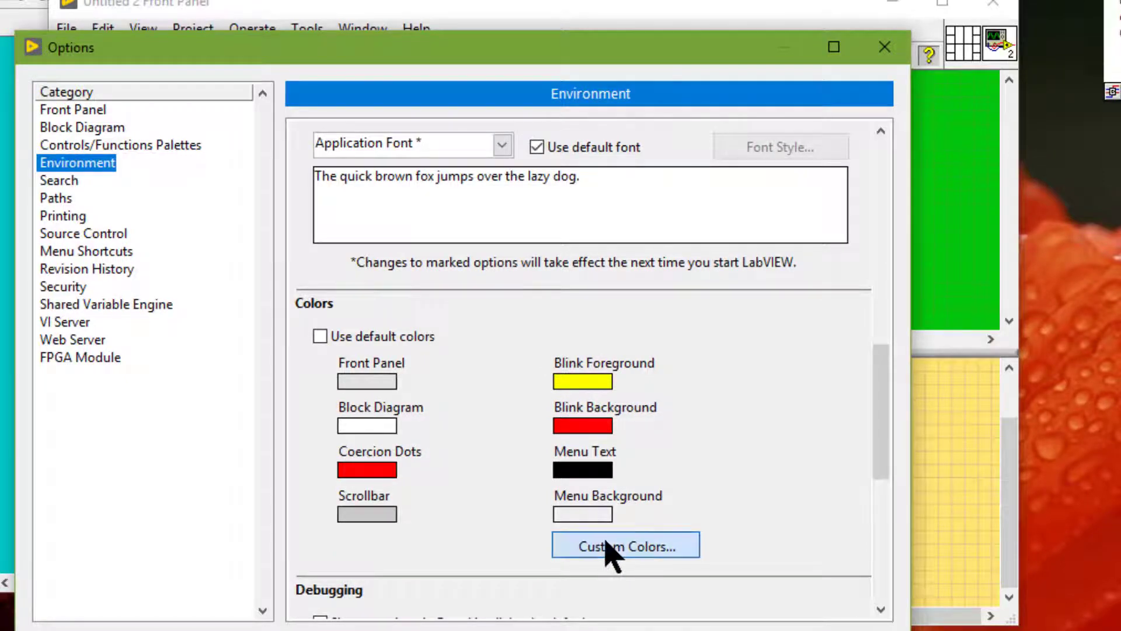
left_click(623, 545)
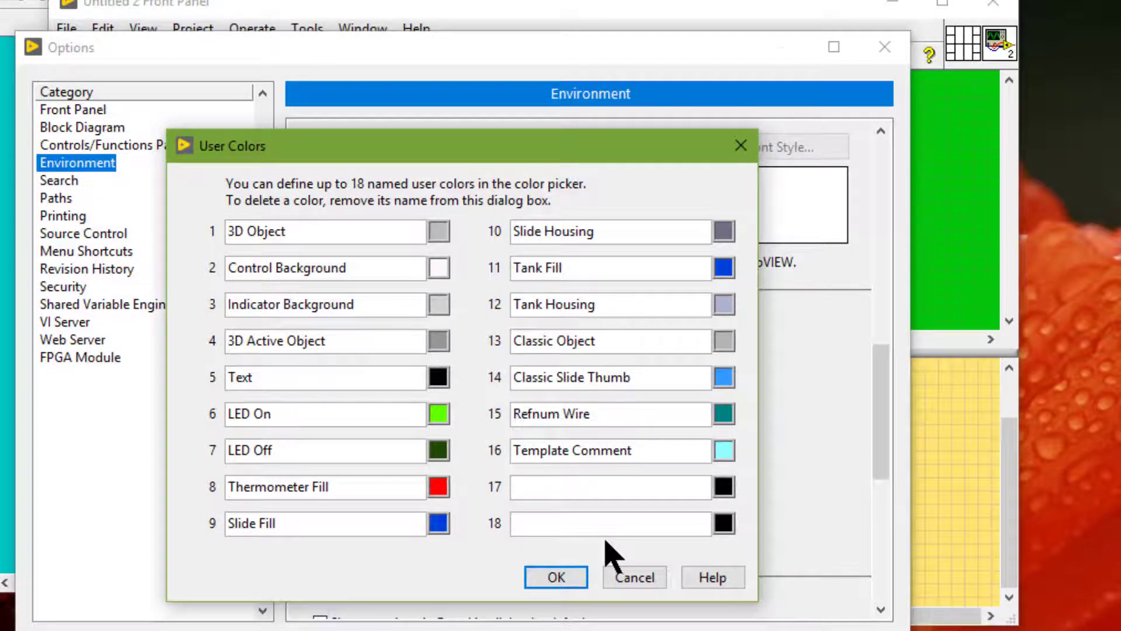
mouse_move(372, 215)
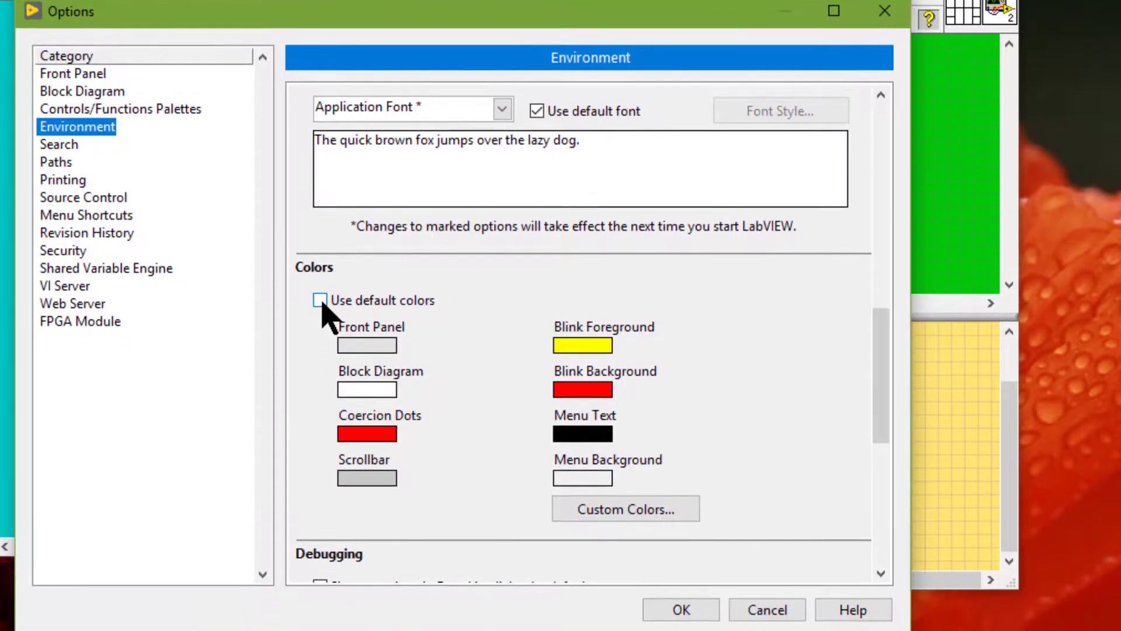
Re-enable 'Use default colors' and apply the Options with OK.
left_click(320, 300)
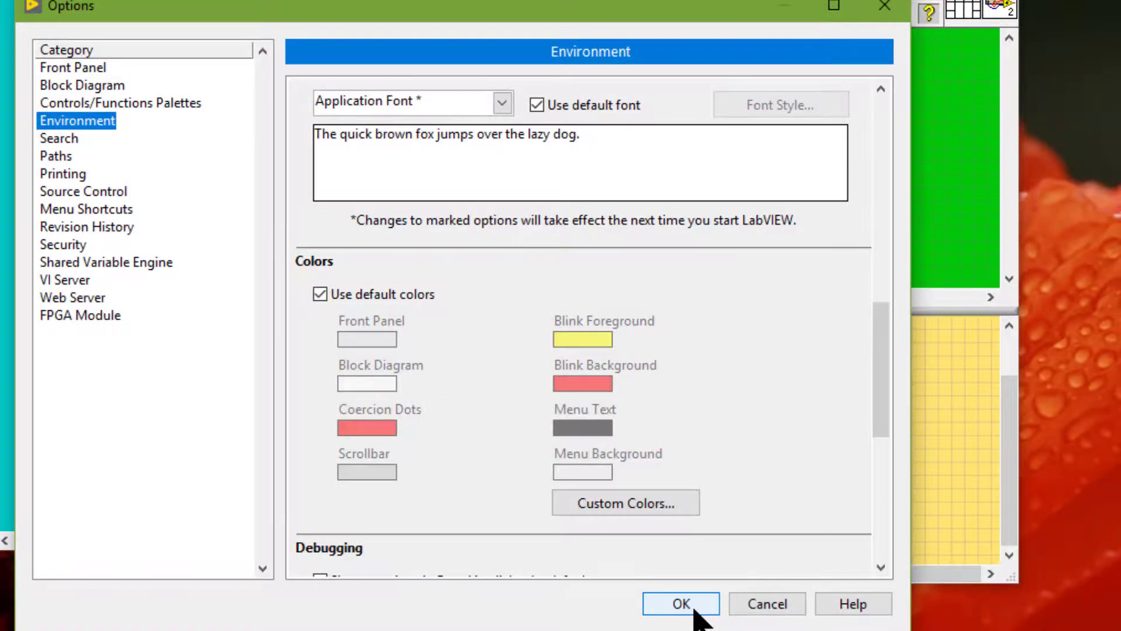
left_click(679, 602)
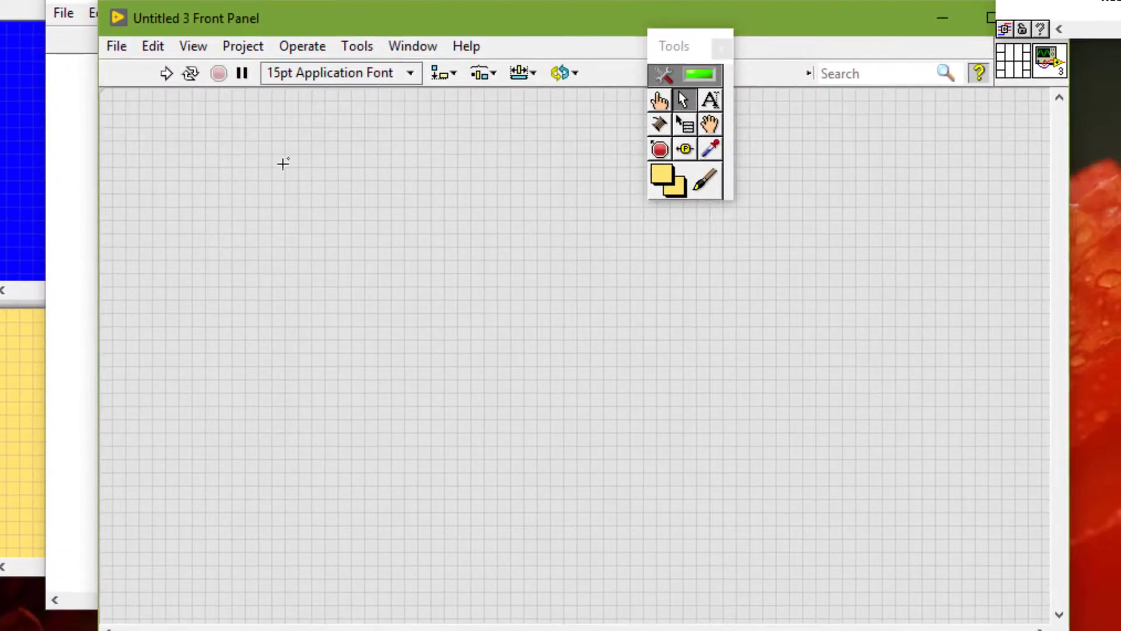
mouse_move(705, 203)
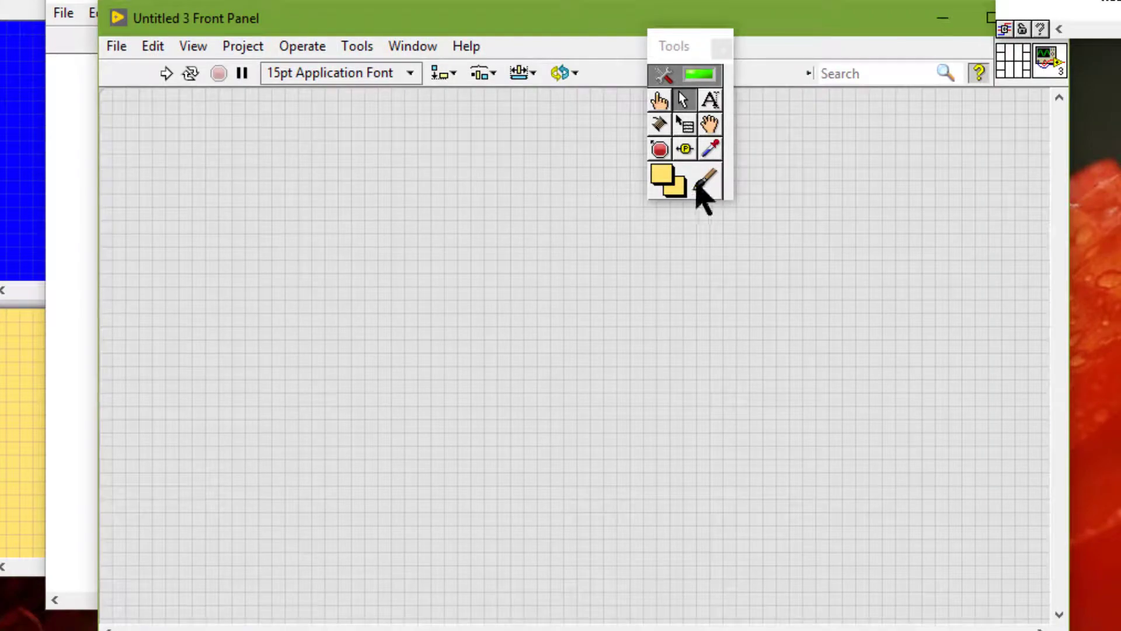
Colour the Untitled 3 front panel background bright green with the Set Color tool.
left_click(666, 180)
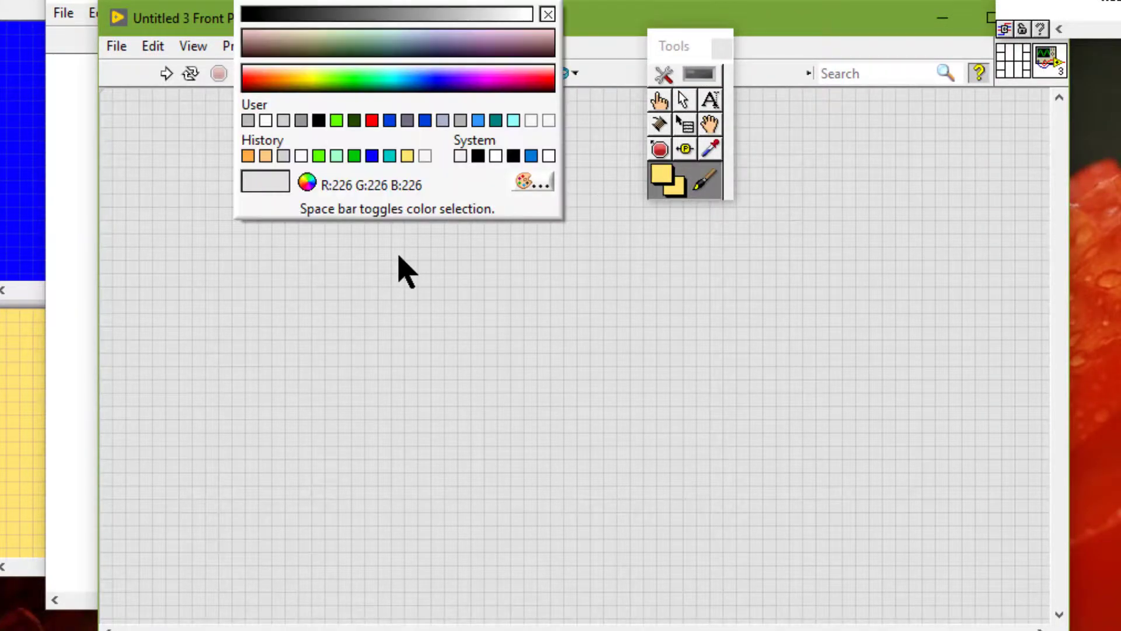
left_click(307, 80)
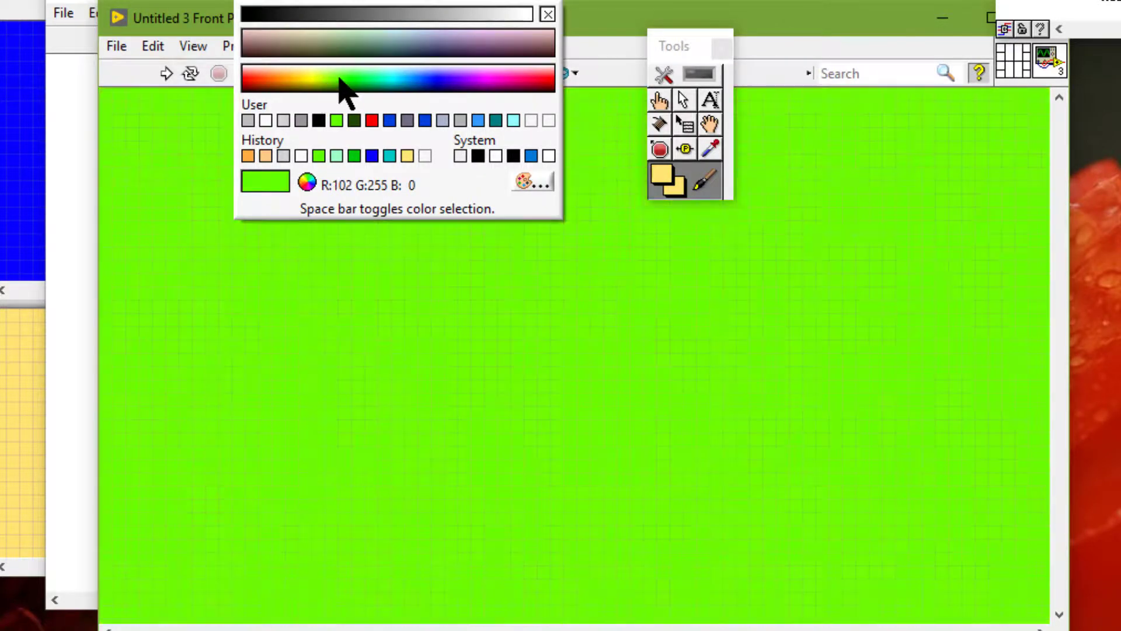
left_click(351, 78)
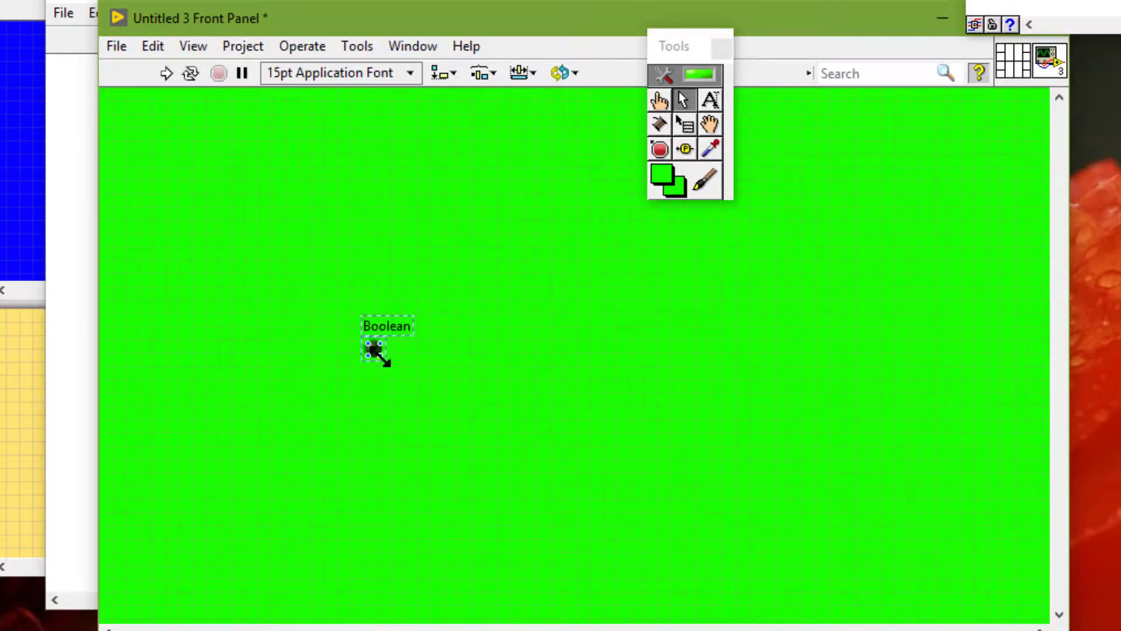
Enlarge the round Boolean LED into a big circle and colour it red.
left_click_drag(377, 355, 478, 460)
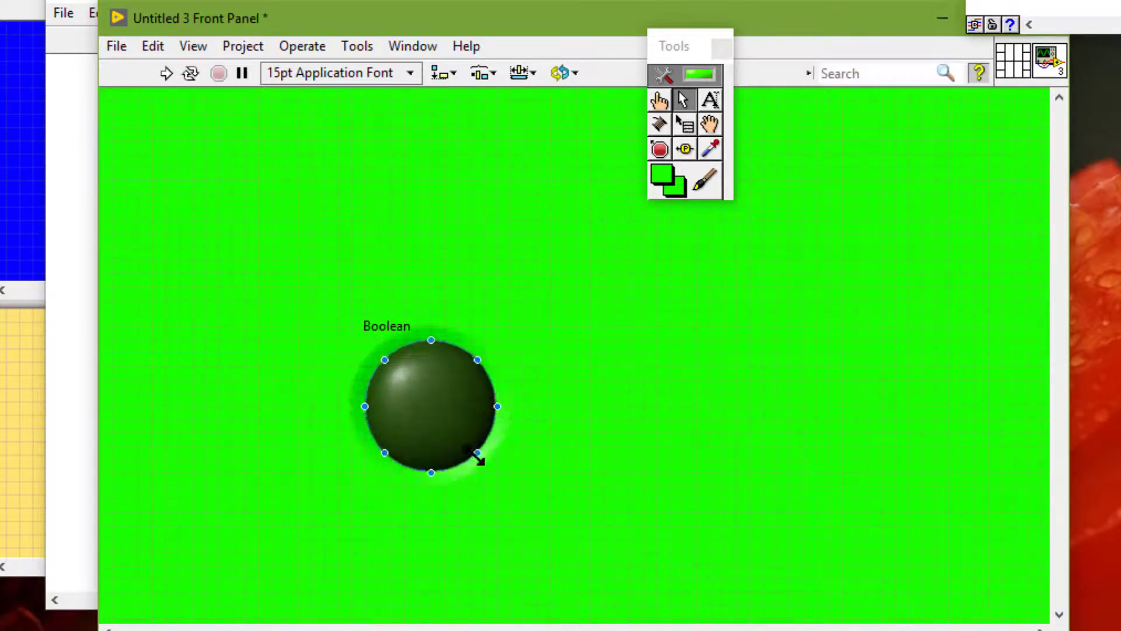
mouse_move(704, 191)
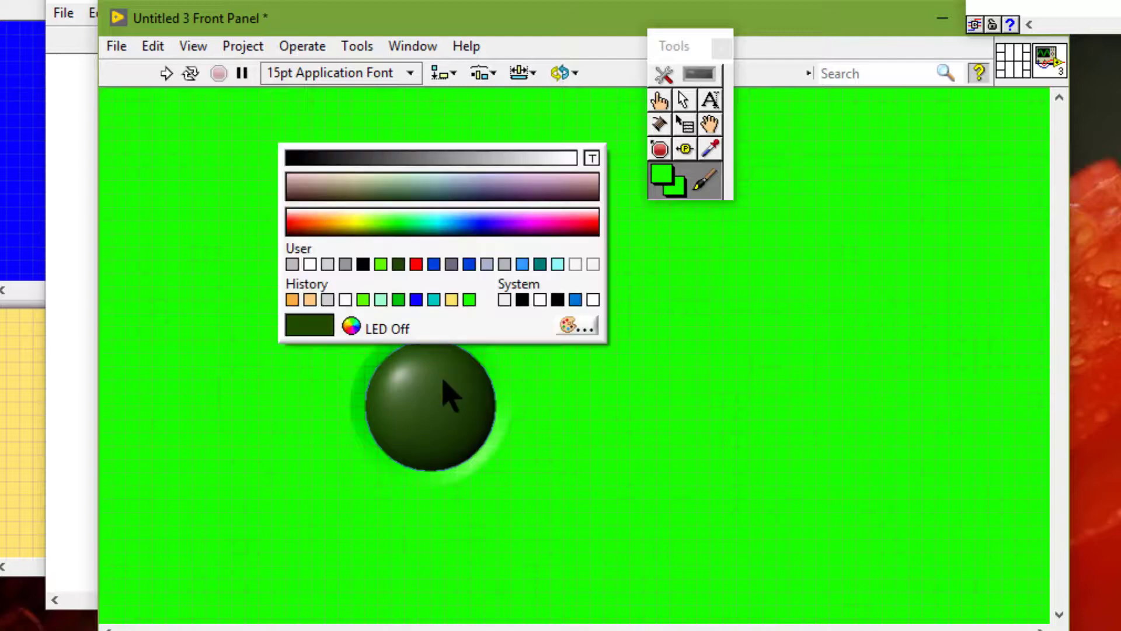
left_click(432, 264)
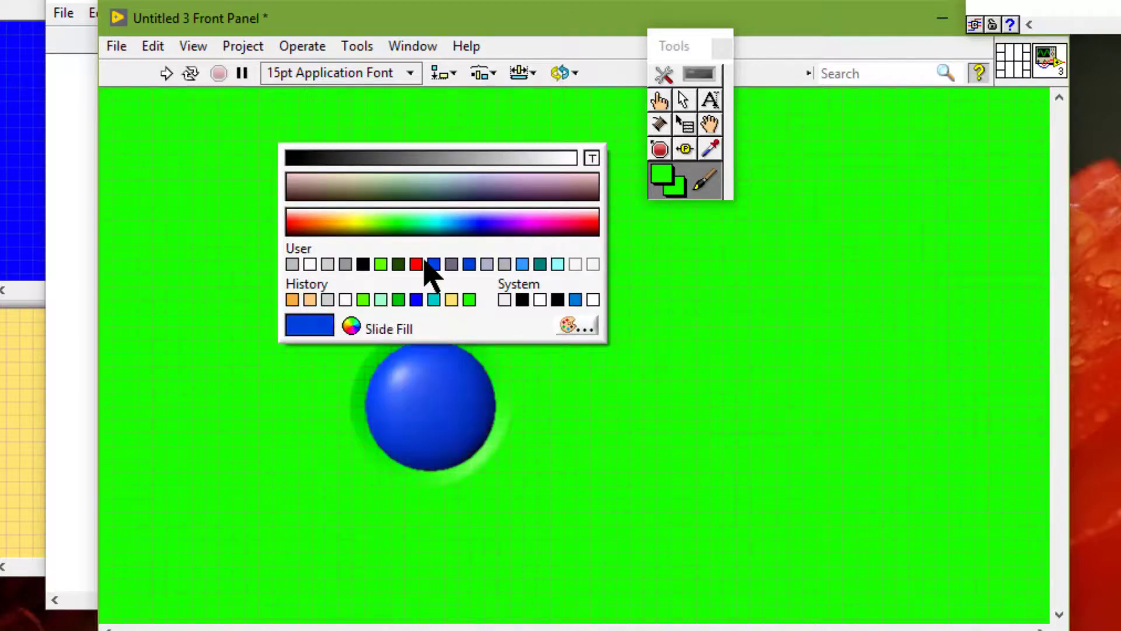
left_click(415, 264)
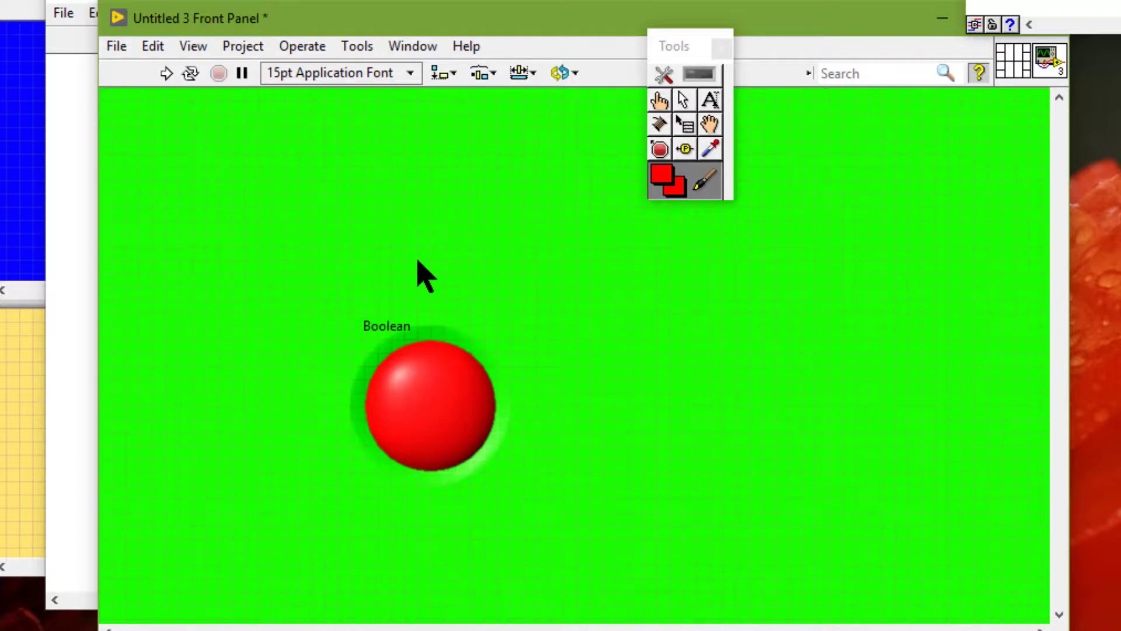
mouse_move(701, 100)
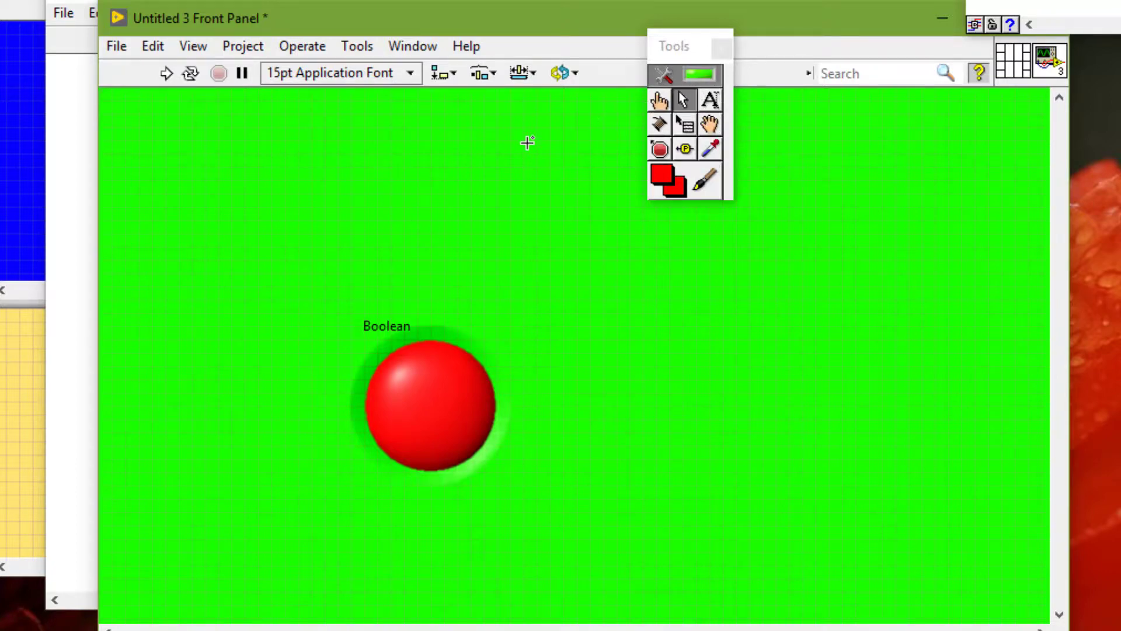
Pick Graph » Waveform Chart from the Controls palette to place beside the LED.
right_click(527, 142)
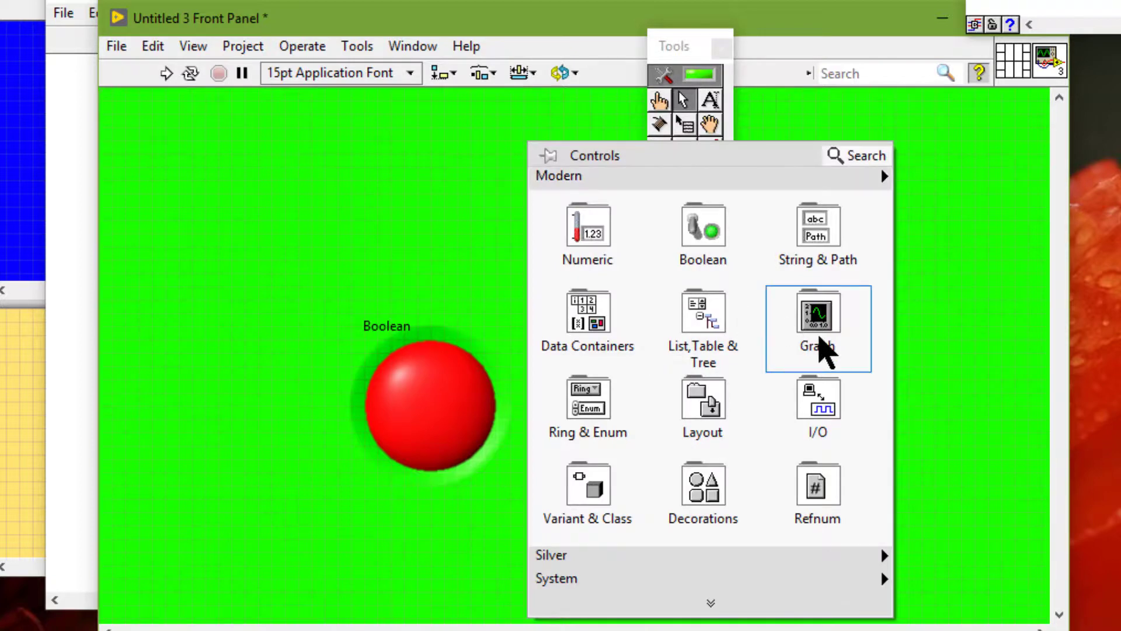
left_click(817, 313)
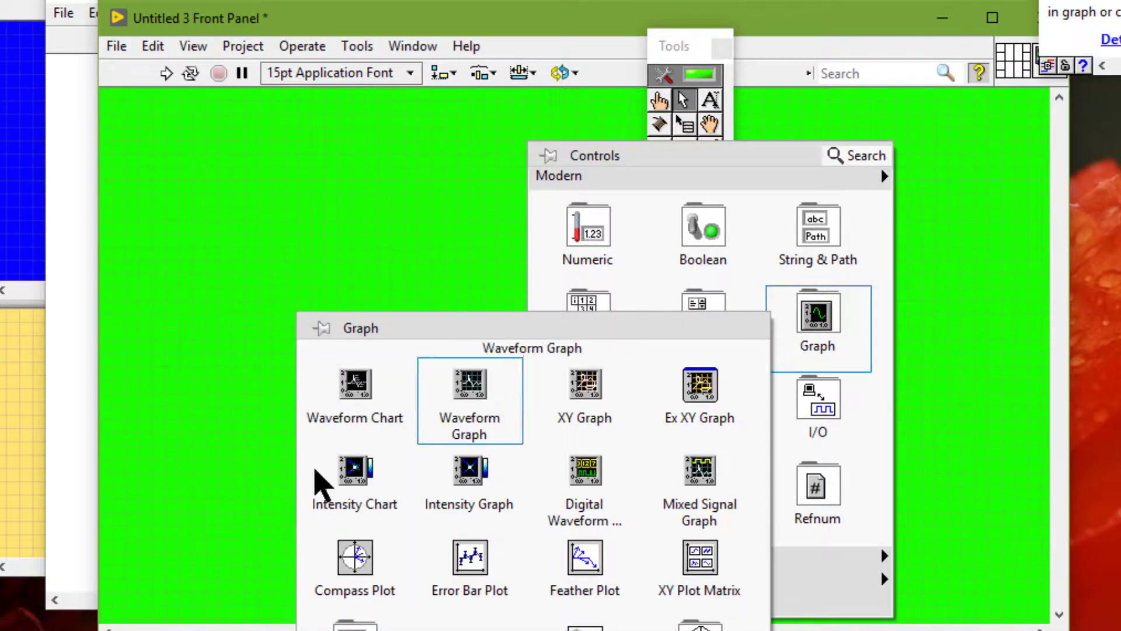
left_click(702, 233)
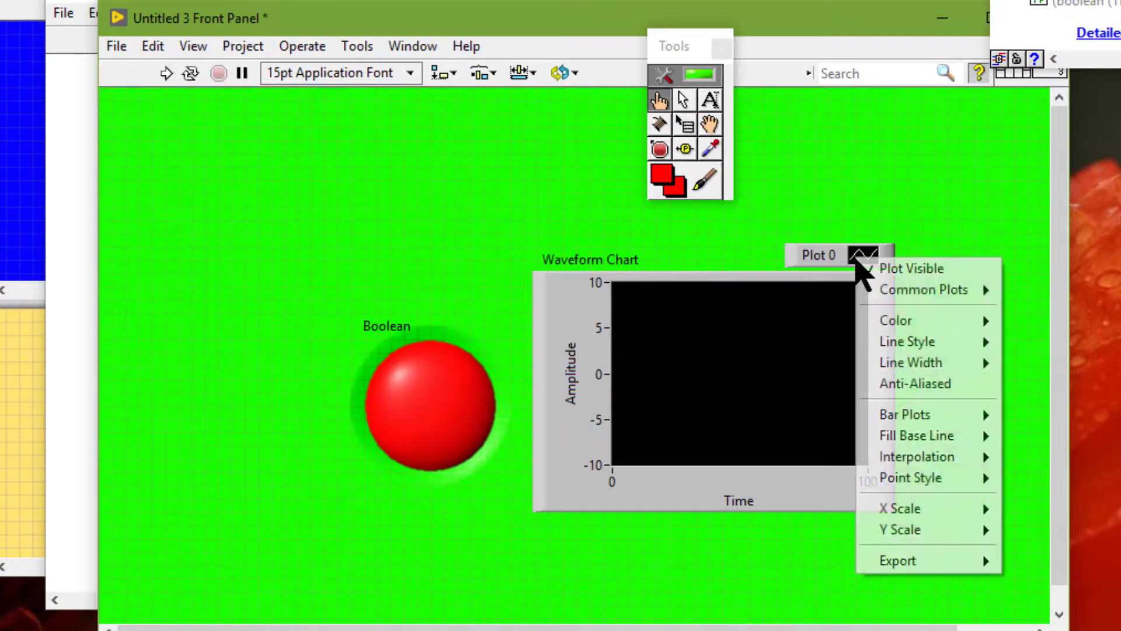
mouse_move(906, 341)
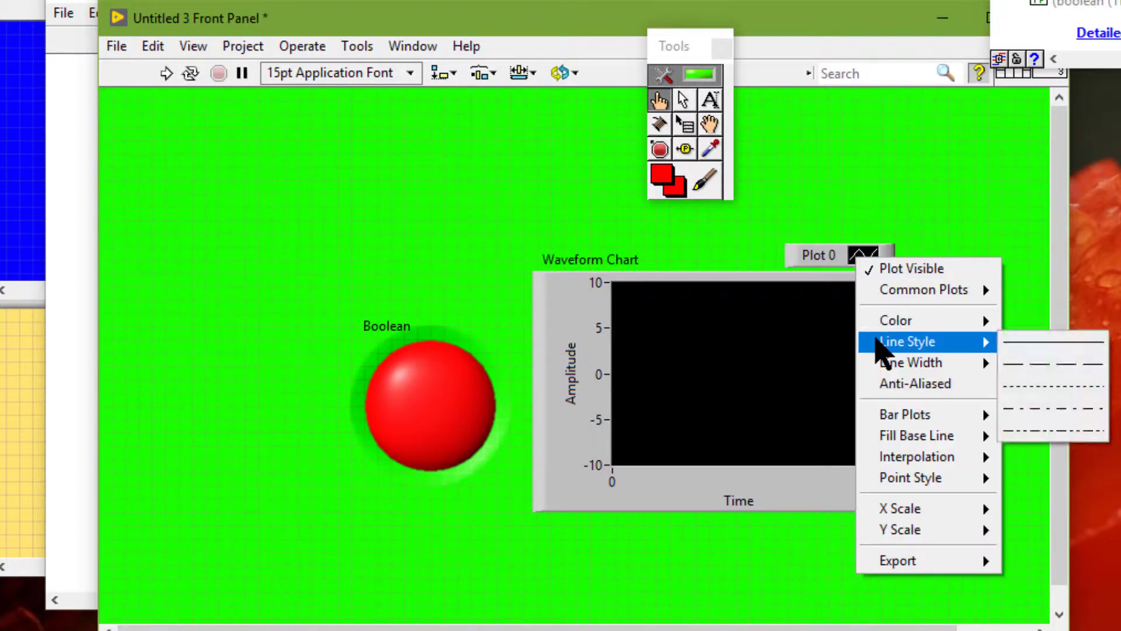